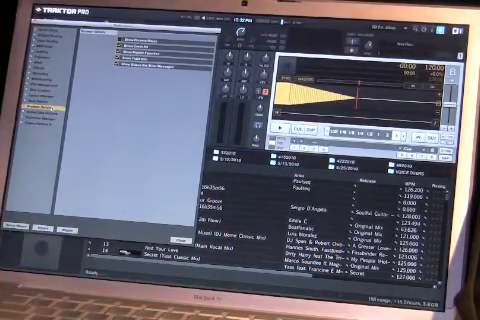
pyautogui.moveTo(40, 260)
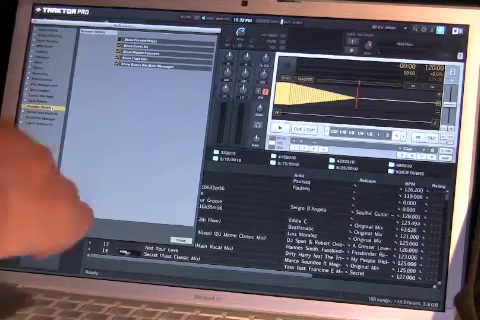